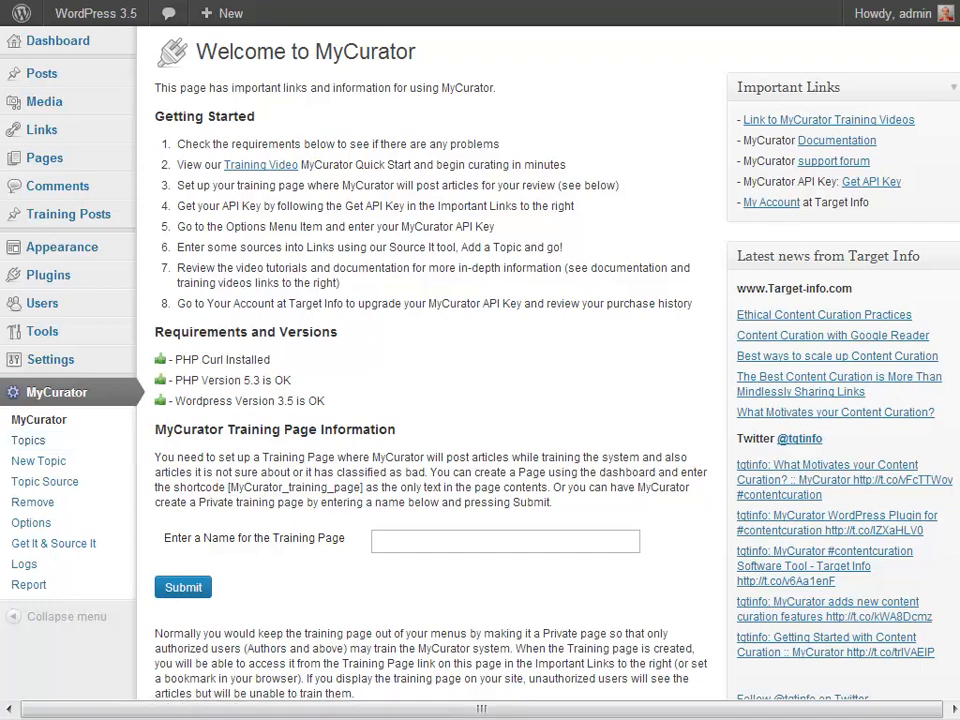
# Step: Review MyCurator's Get It & Source It bookmarklet page, then go to contentmarketinginstitute.com
pyautogui.click(54, 544)
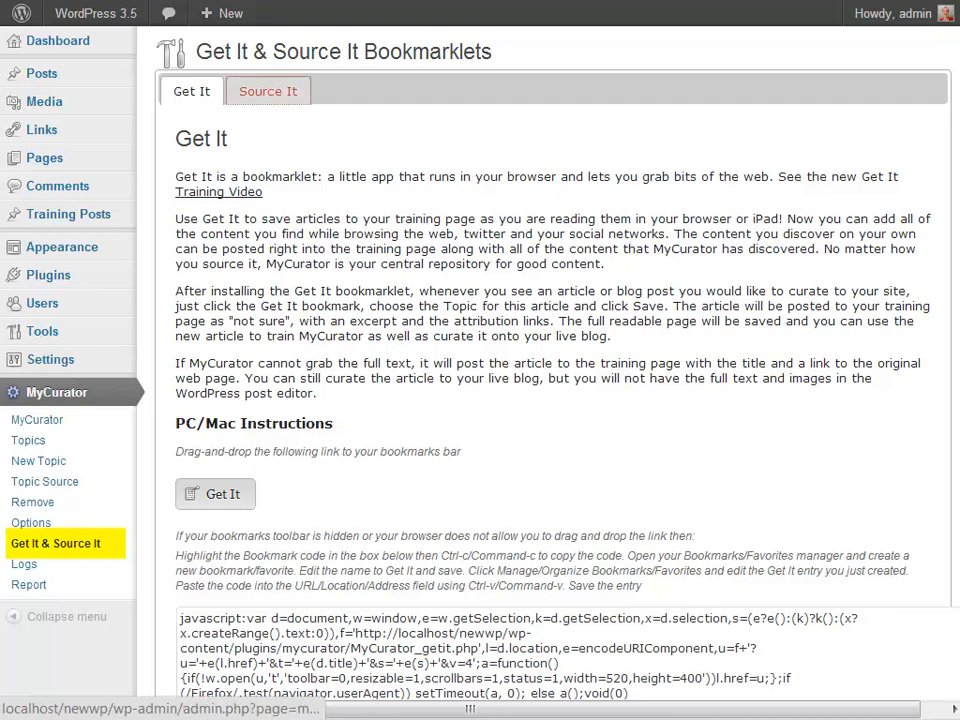
pyautogui.click(268, 92)
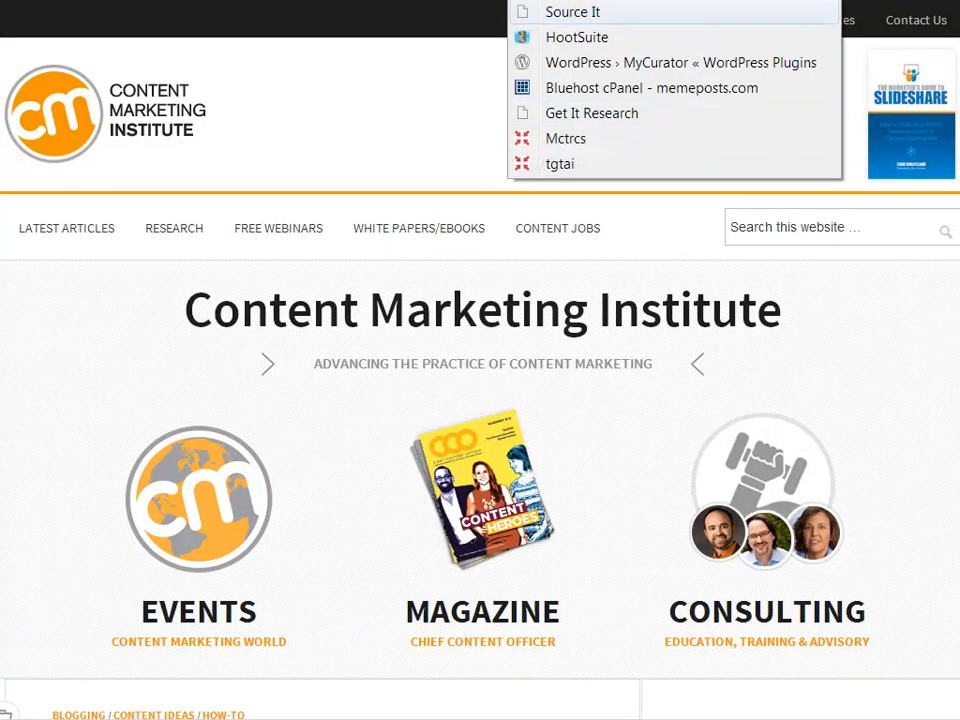
# Step: Save CMI's feed via Source It as 'Content Marketing Strategy' in new category 'Content curation'
pyautogui.click(572, 12)
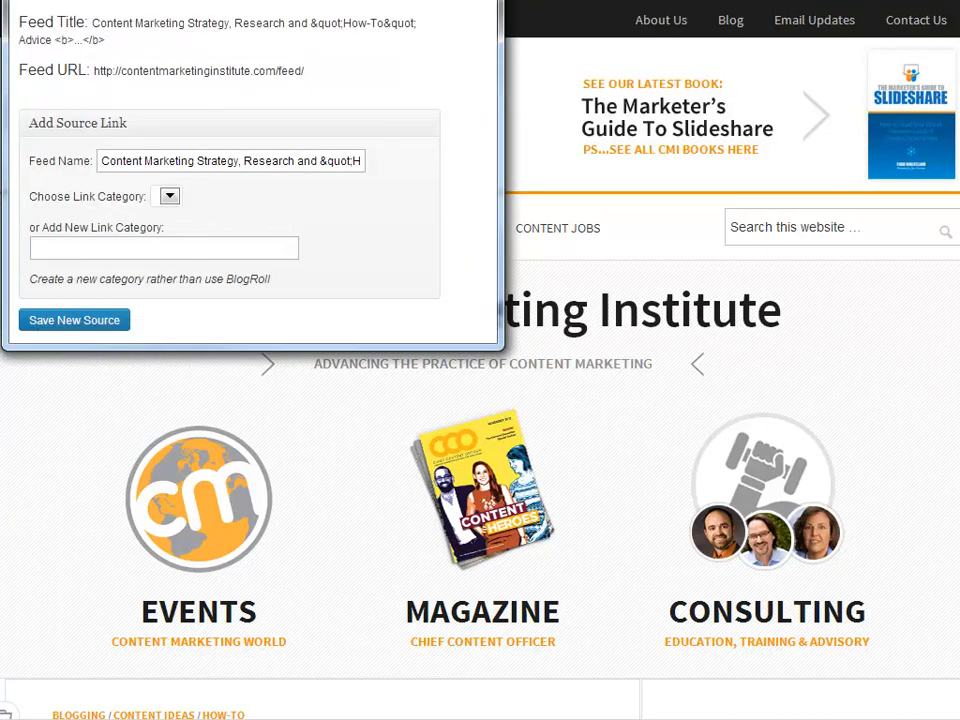
pyautogui.tripleClick(196, 72)
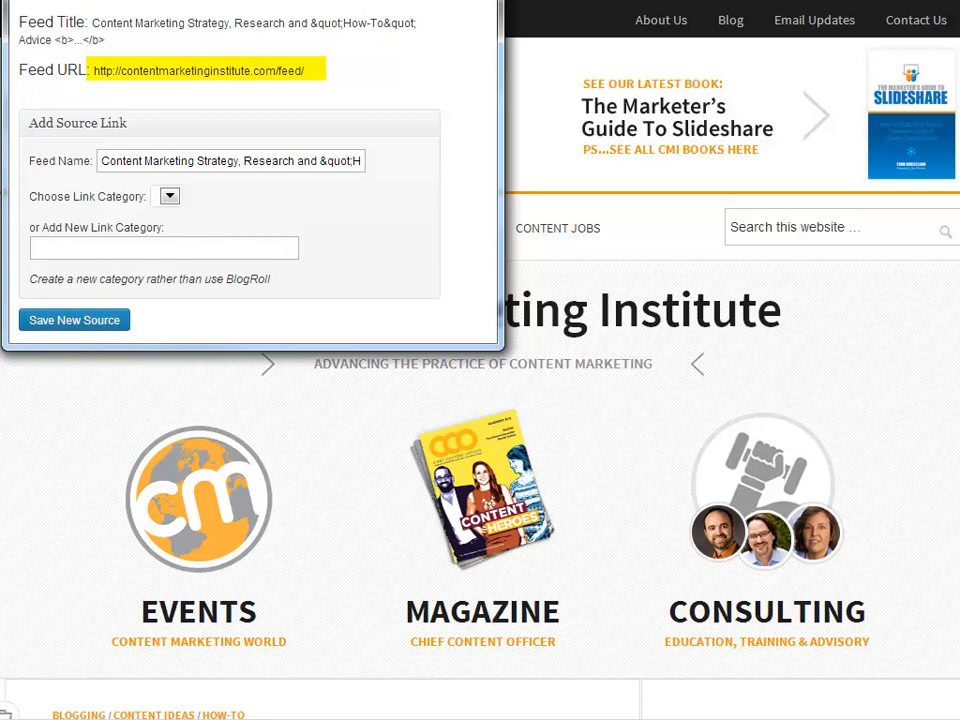
pyautogui.doubleClick(252, 160)
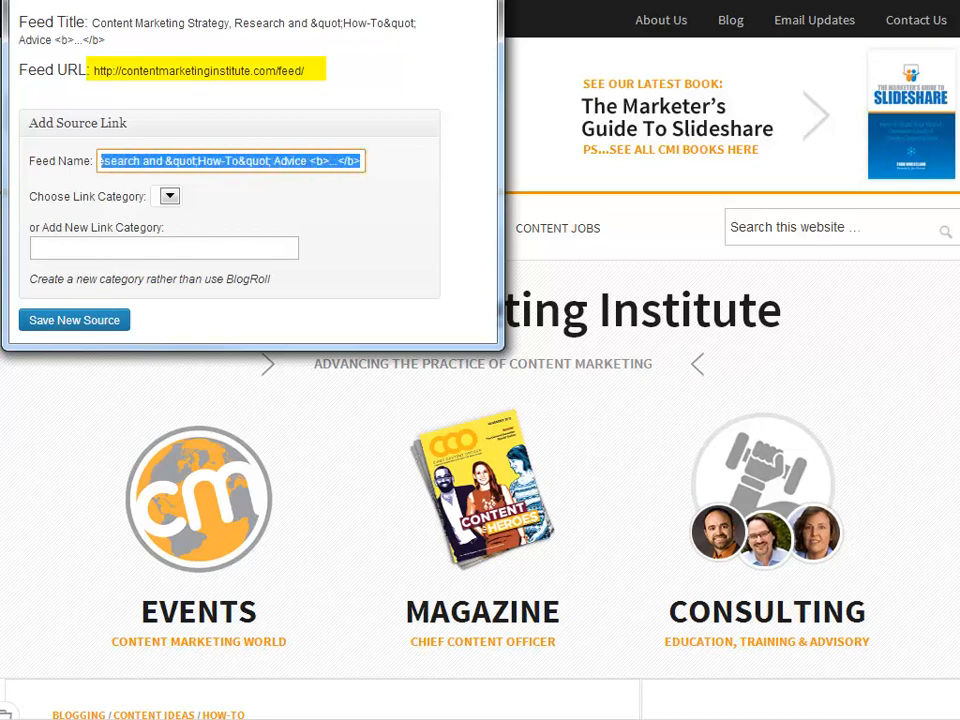
pyautogui.write('Content Marketing Strategy')
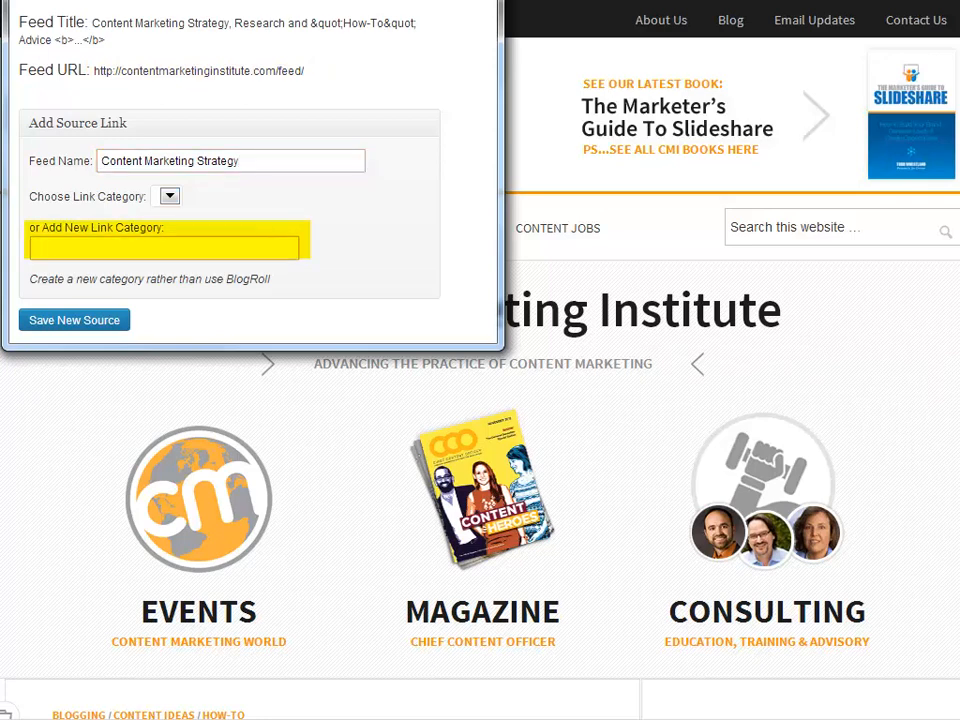
pyautogui.write('Content curatio')
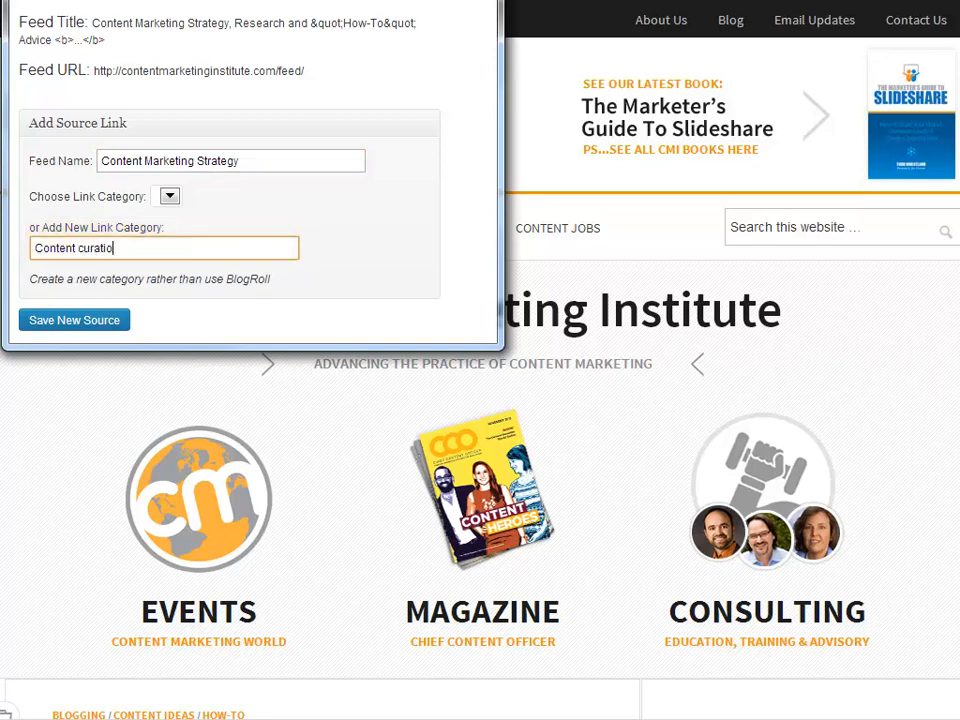
pyautogui.write('n')
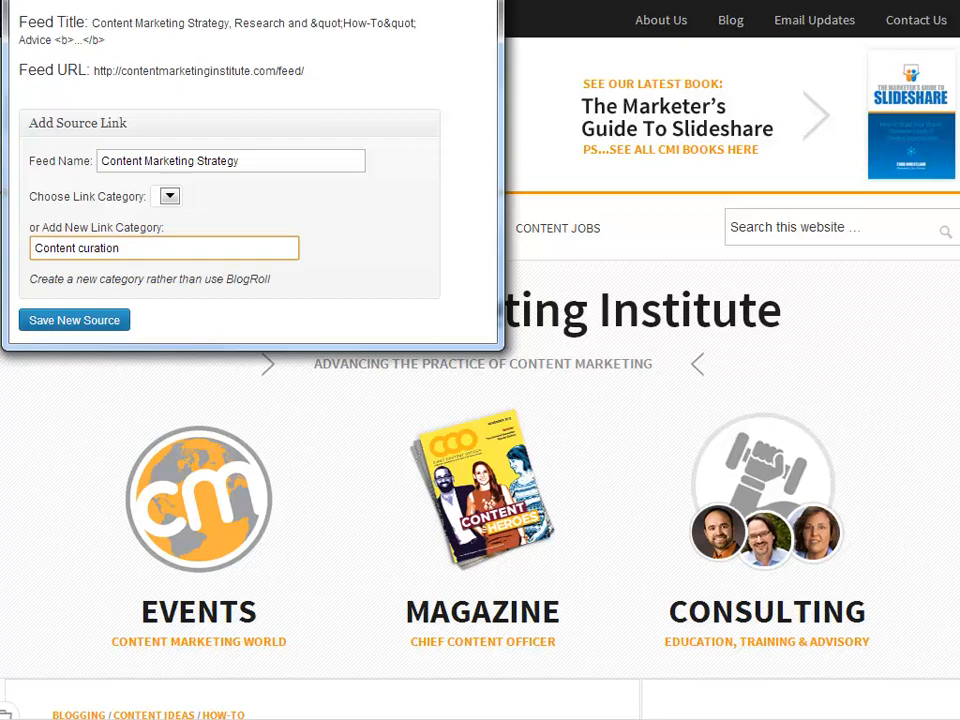
pyautogui.click(74, 320)
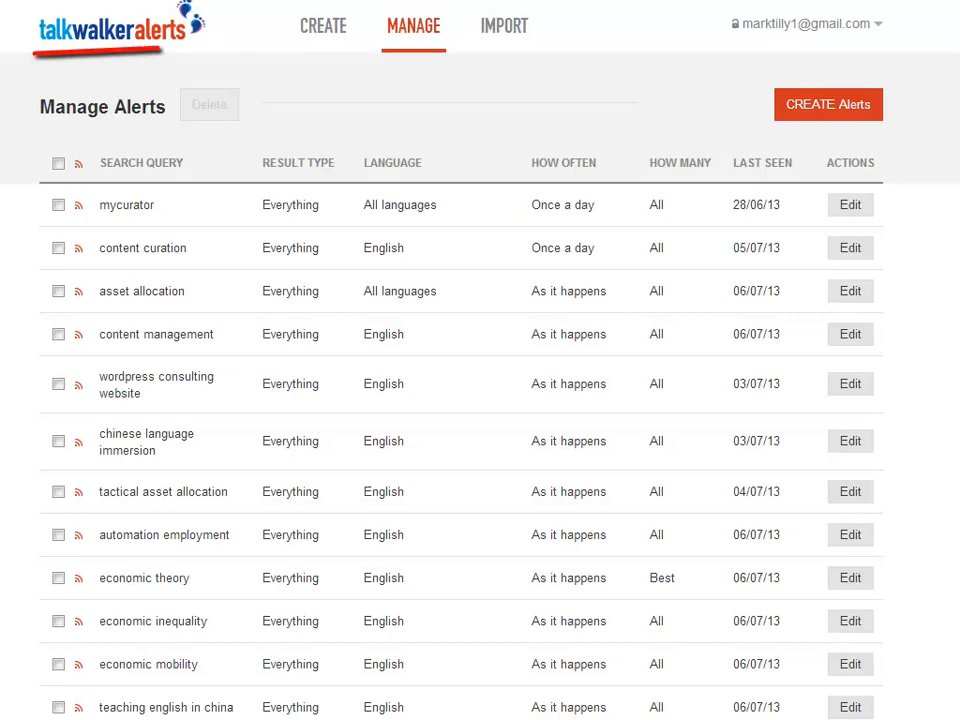
pyautogui.moveTo(336, 218)
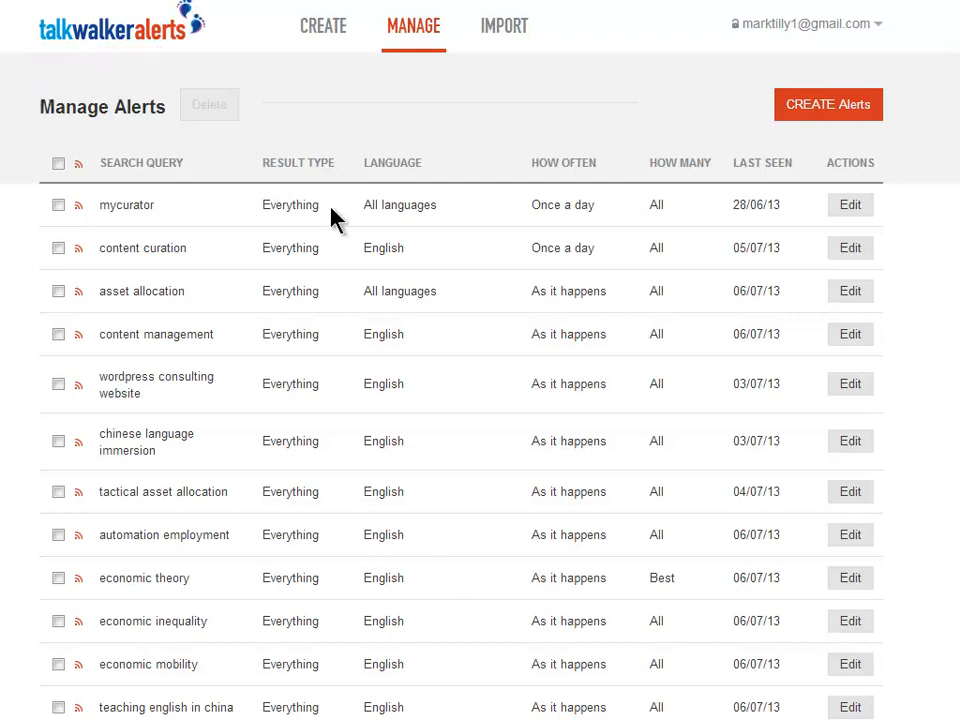
pyautogui.moveTo(392, 232)
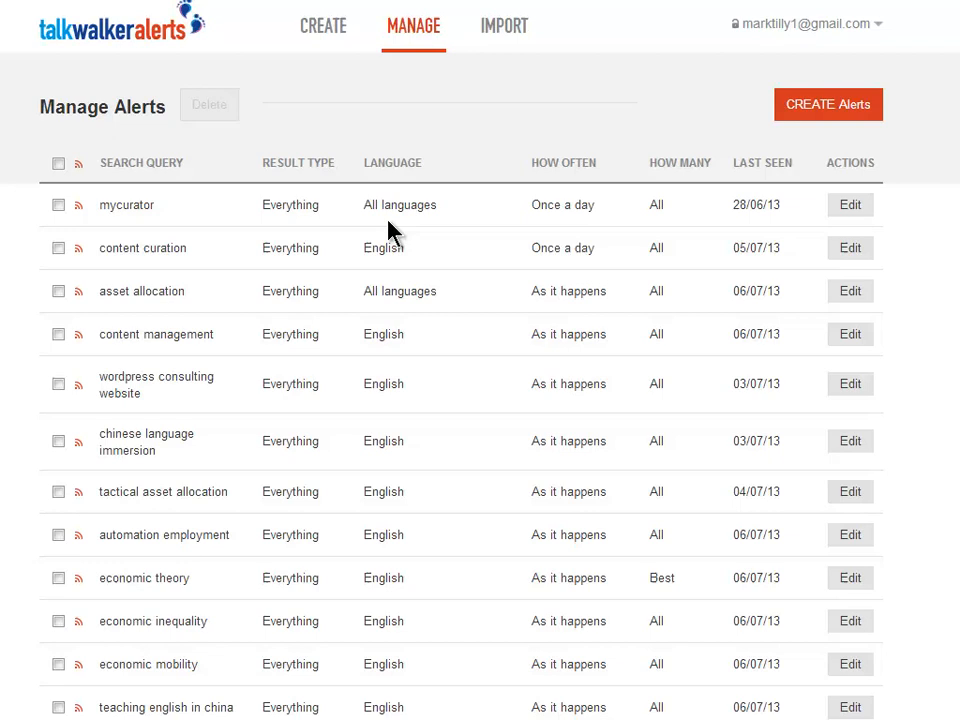
pyautogui.moveTo(376, 528)
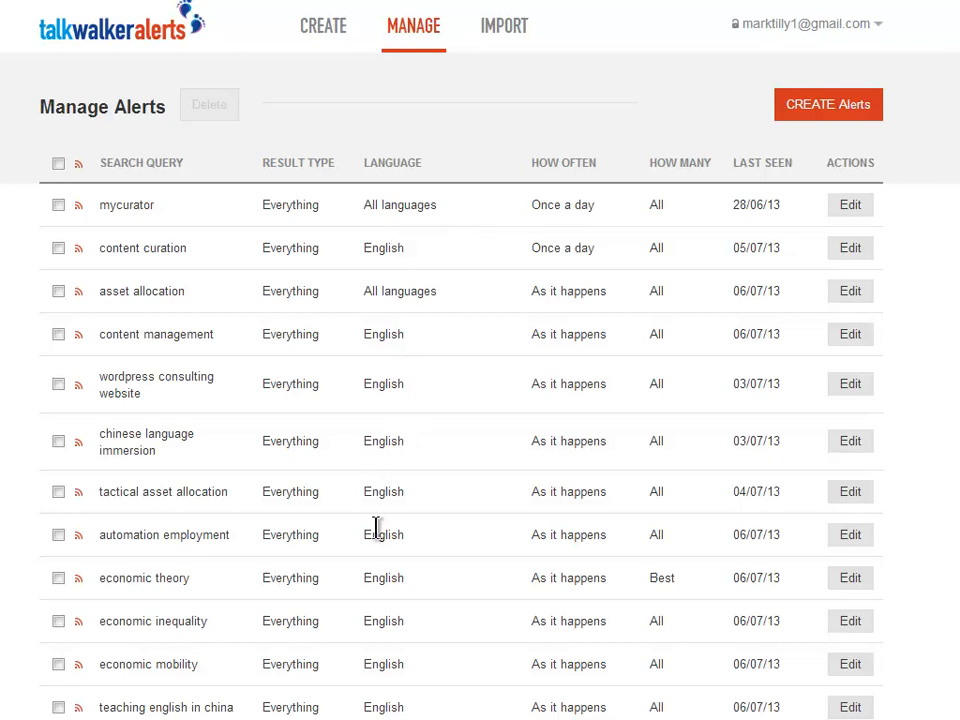
pyautogui.moveTo(344, 472)
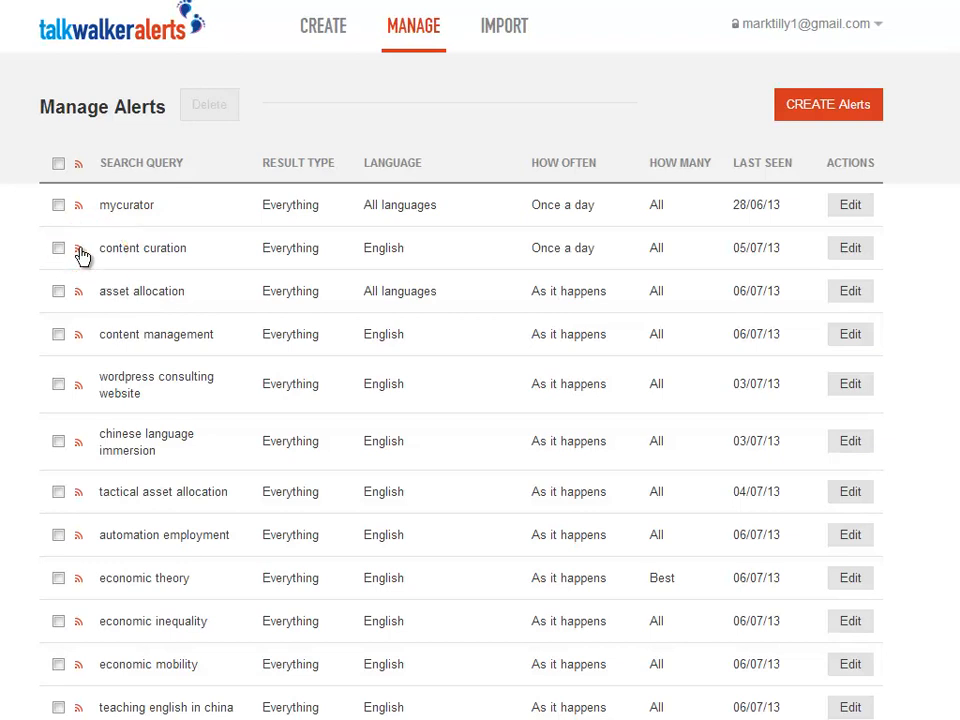
# Step: Open the RSS feed of the content curation alert on Talkwalker's Manage Alerts page
pyautogui.click(80, 248)
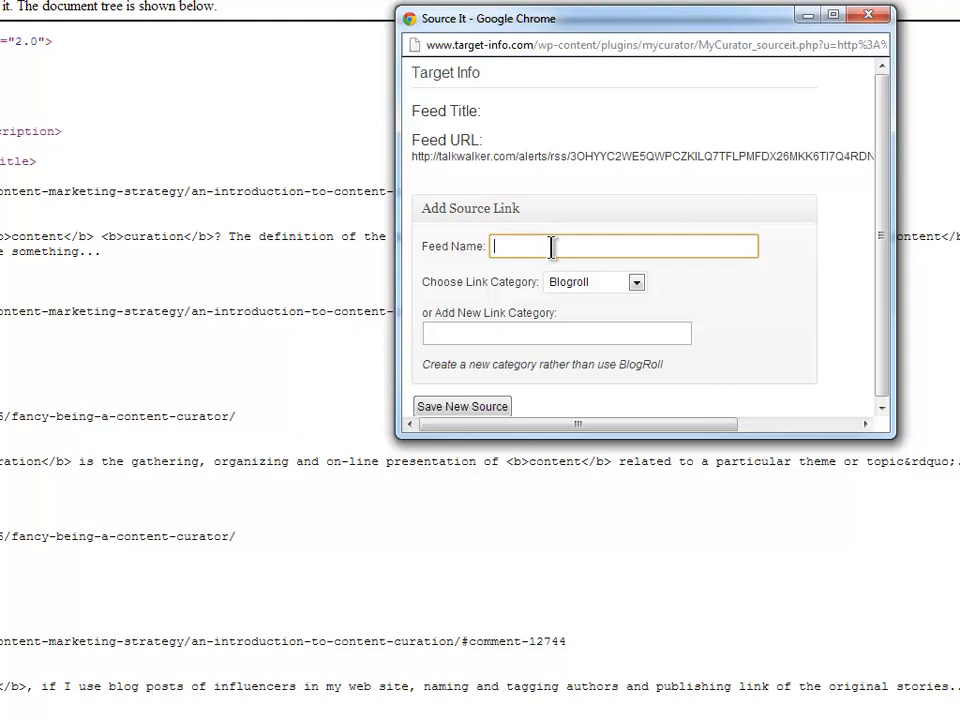
# Step: Save the Talkwalker feed as 'Content Cuiration' under the Curation category and close the confirmation
pyautogui.write('Content Cur')
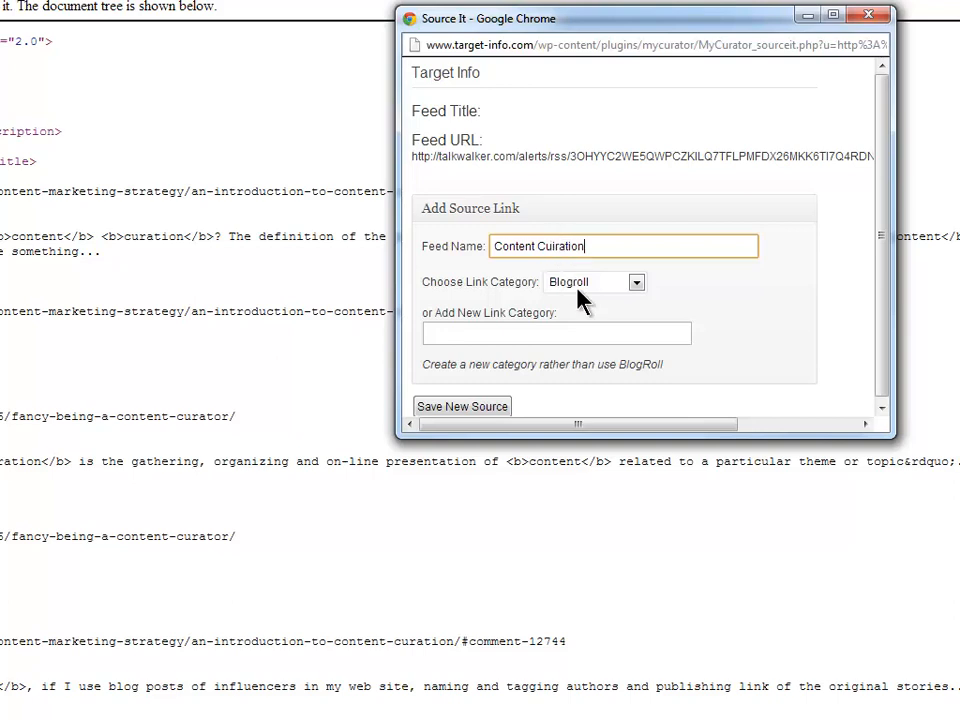
pyautogui.moveTo(600, 328)
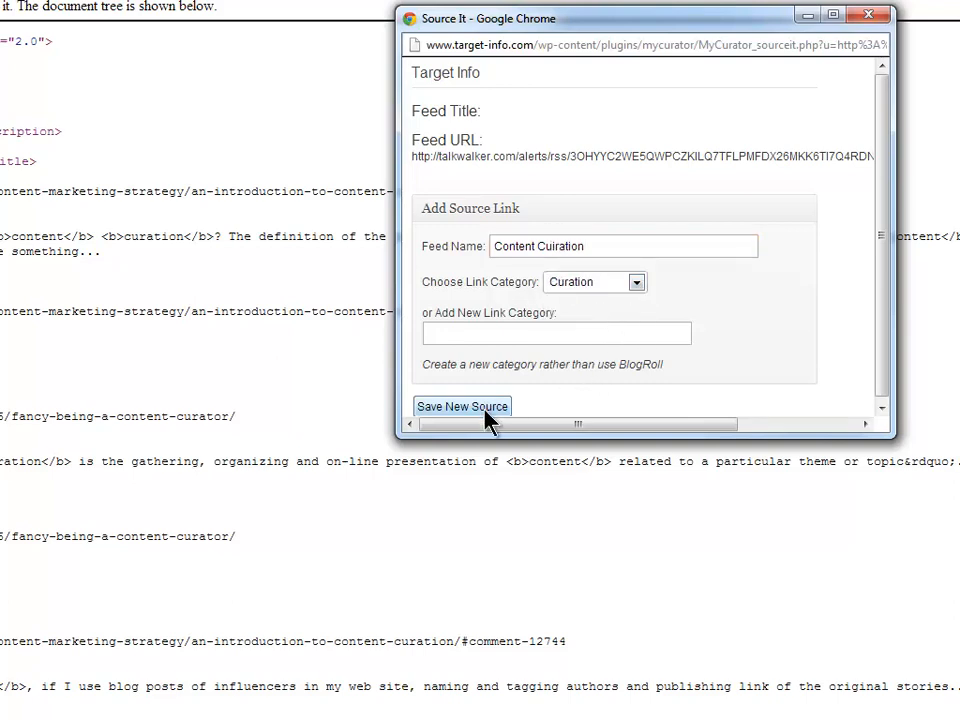
pyautogui.click(462, 406)
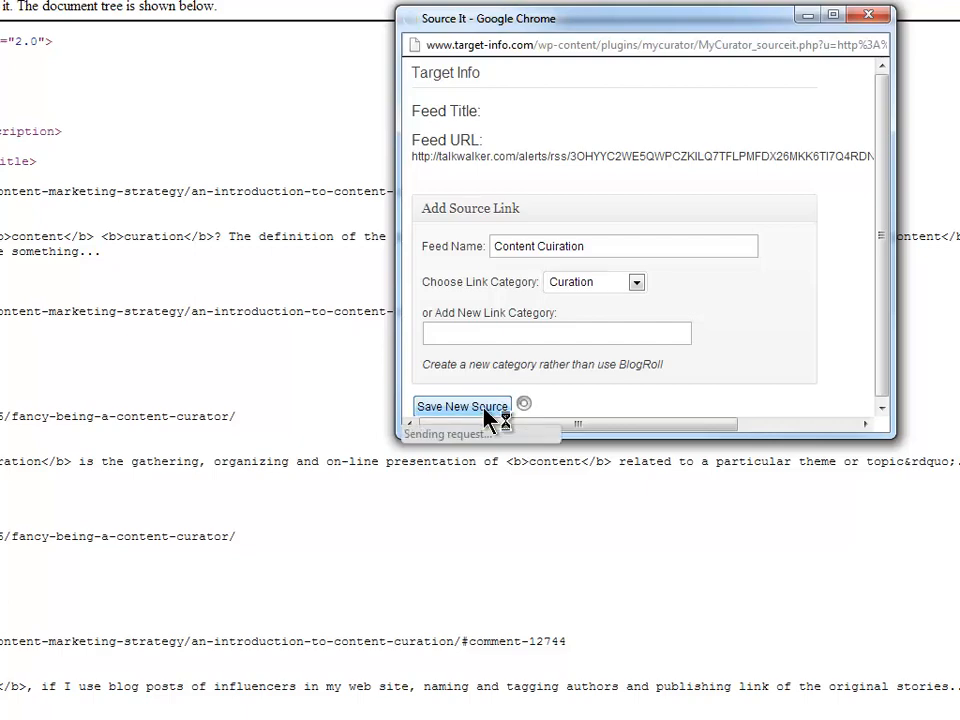
pyautogui.click(462, 406)
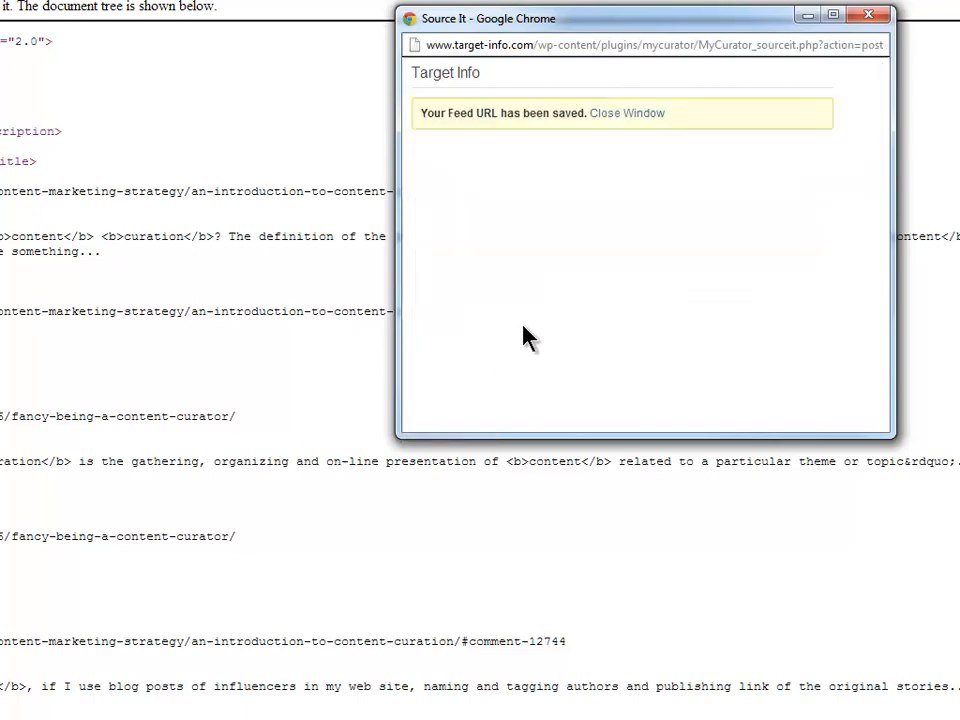
pyautogui.click(628, 112)
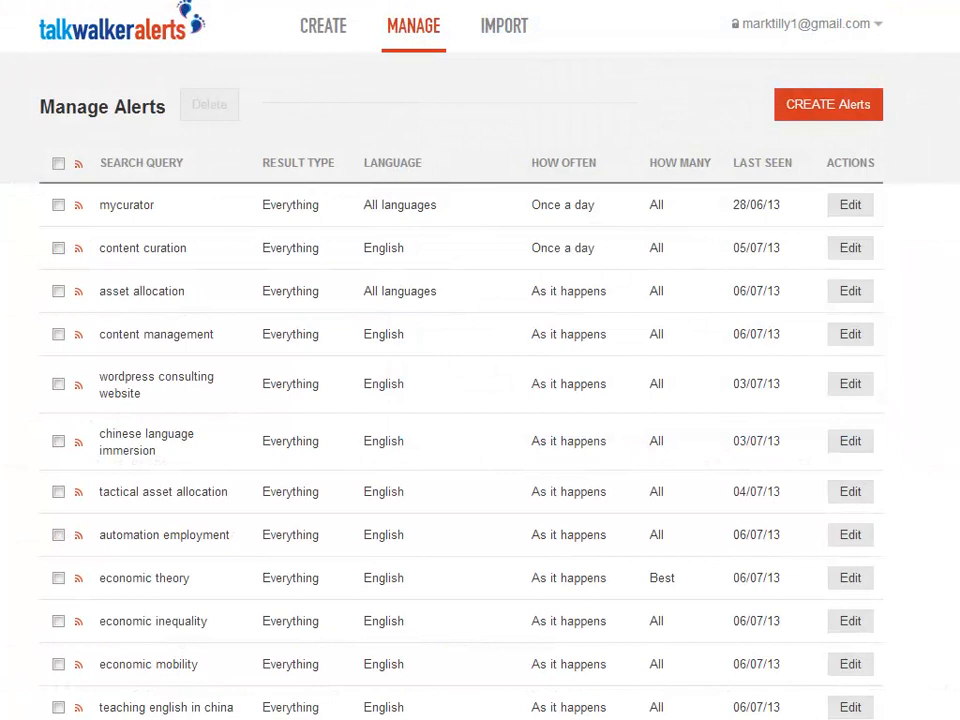